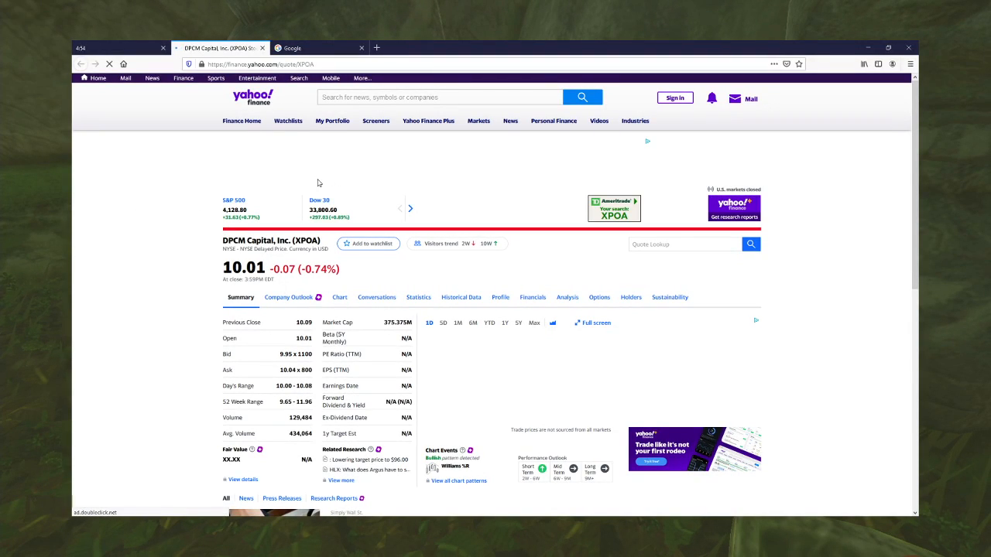
Step the XPOA price chart range through 1M, 6M, 1Y and finally Max for full history
scroll(down, 3)
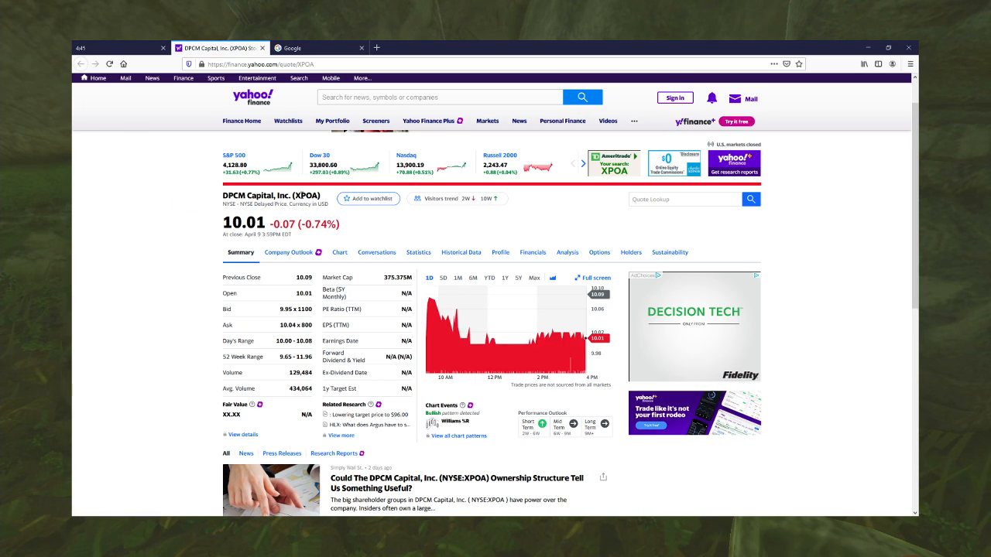
scroll(down, 3)
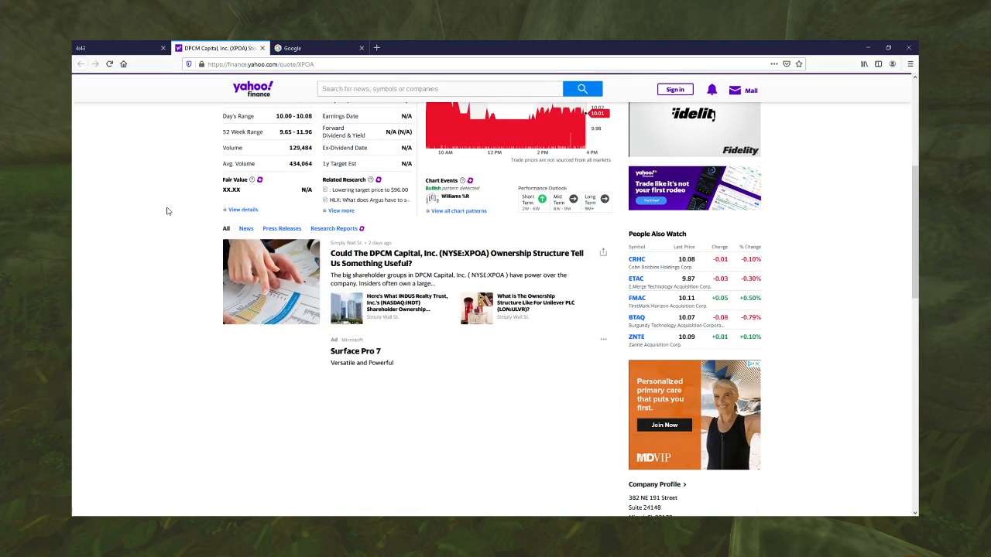
scroll(up, 3)
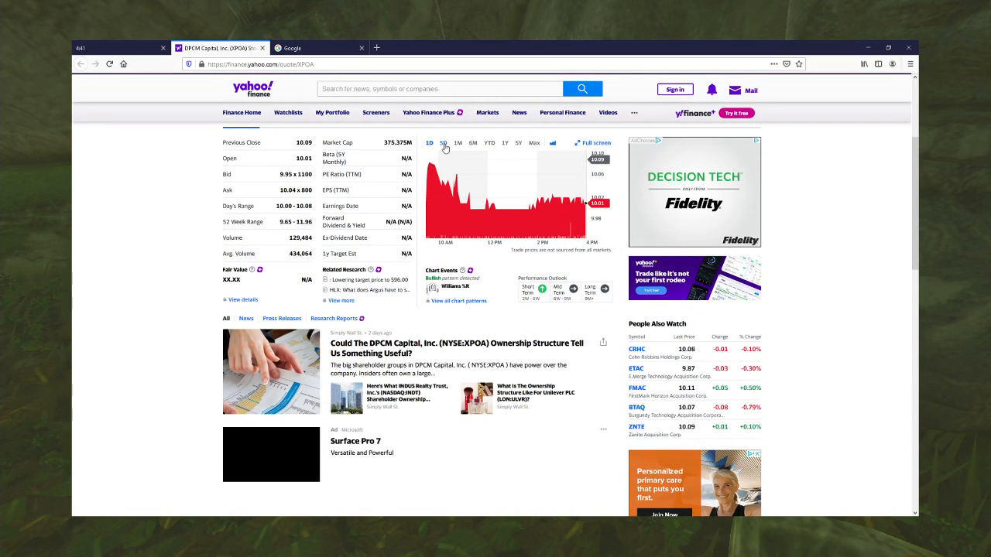
click(458, 143)
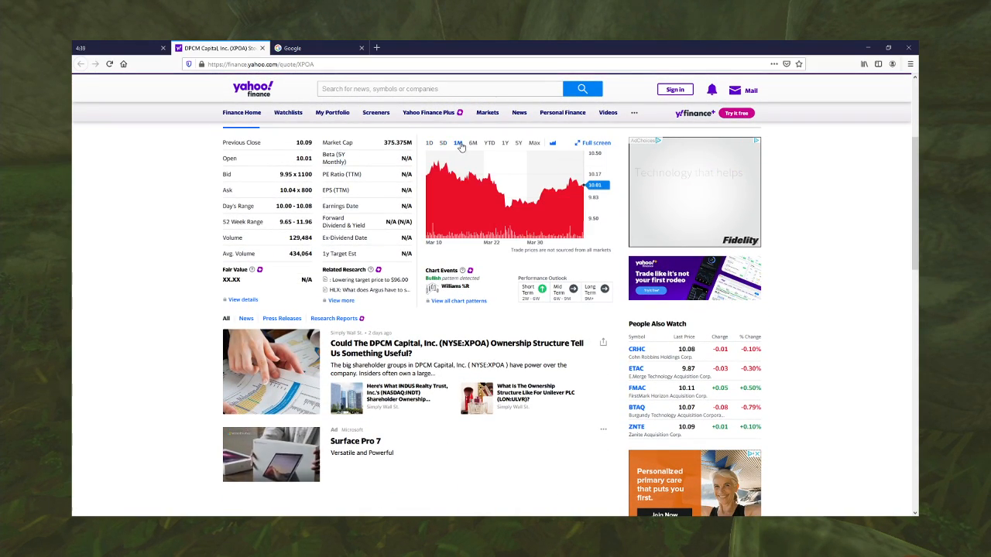
click(472, 142)
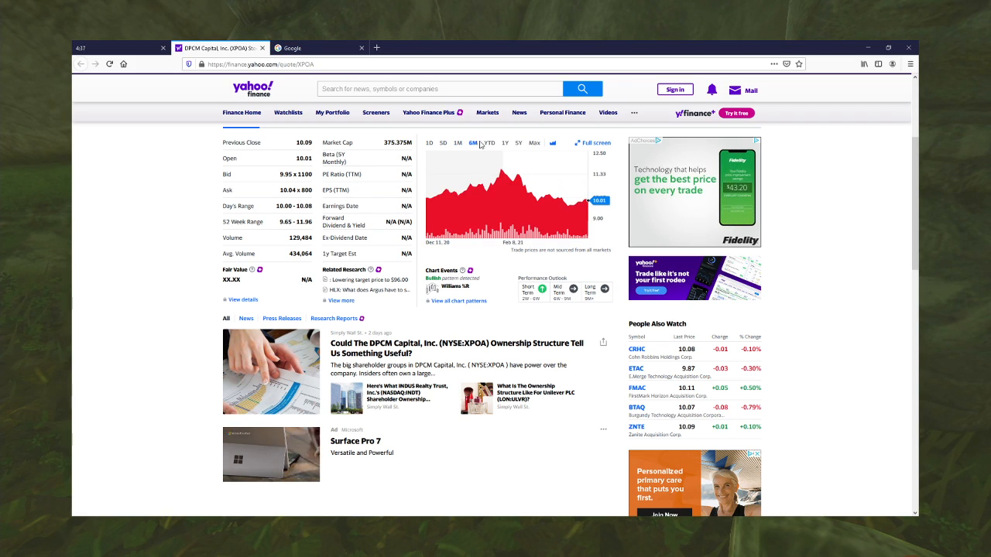
click(505, 143)
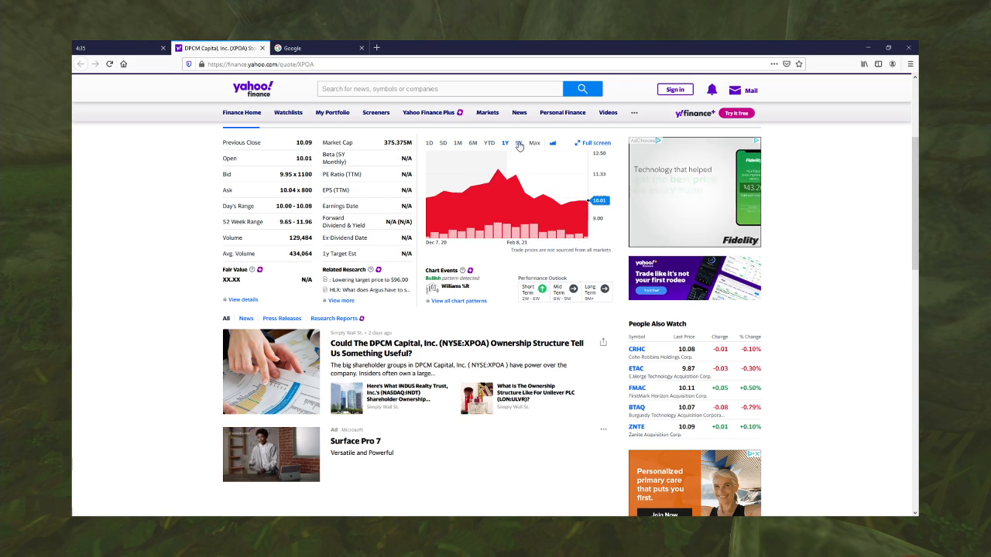
click(534, 142)
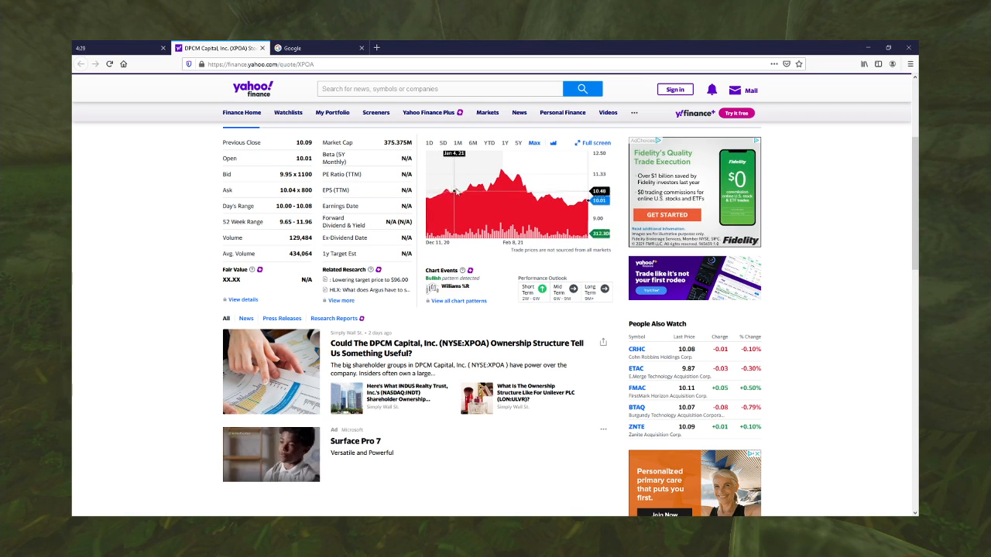
mouse_move(505, 186)
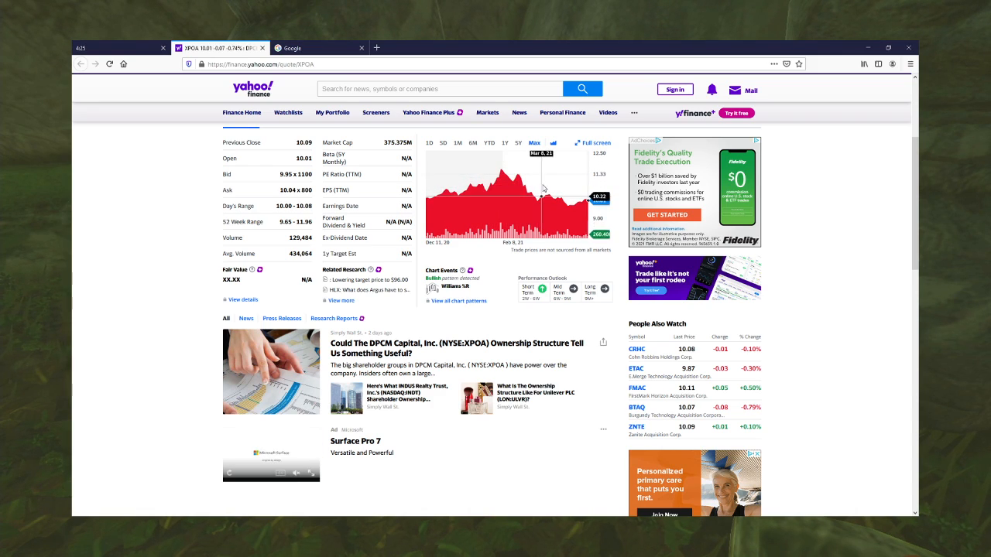
mouse_move(521, 178)
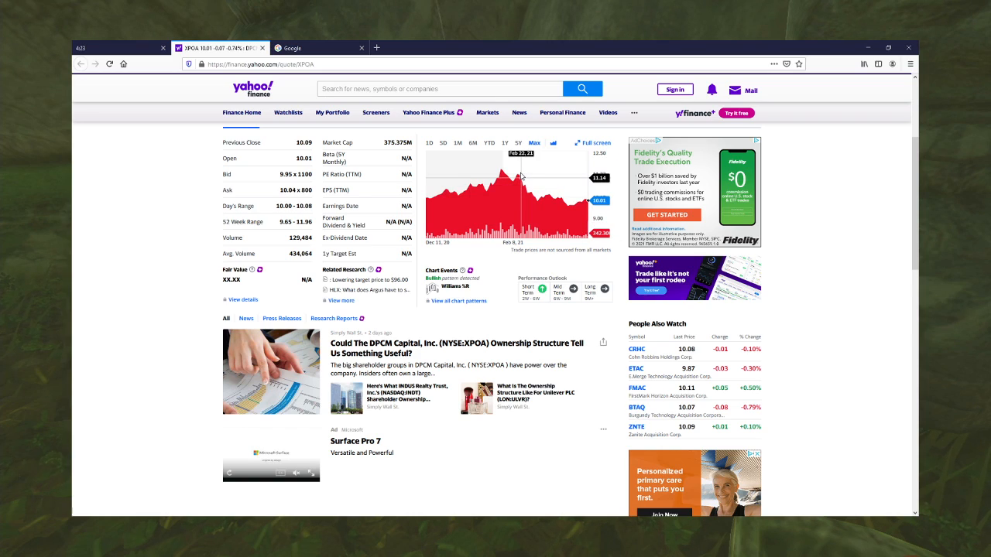
mouse_move(538, 182)
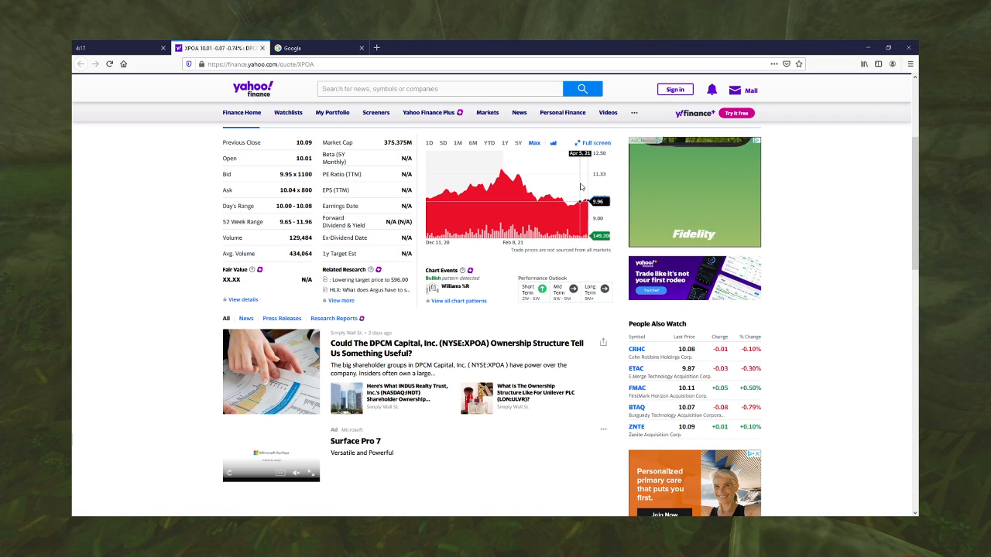
Scroll through DPCM Capital's company profile and sector comparison to the ownership article headline
scroll(down, 3)
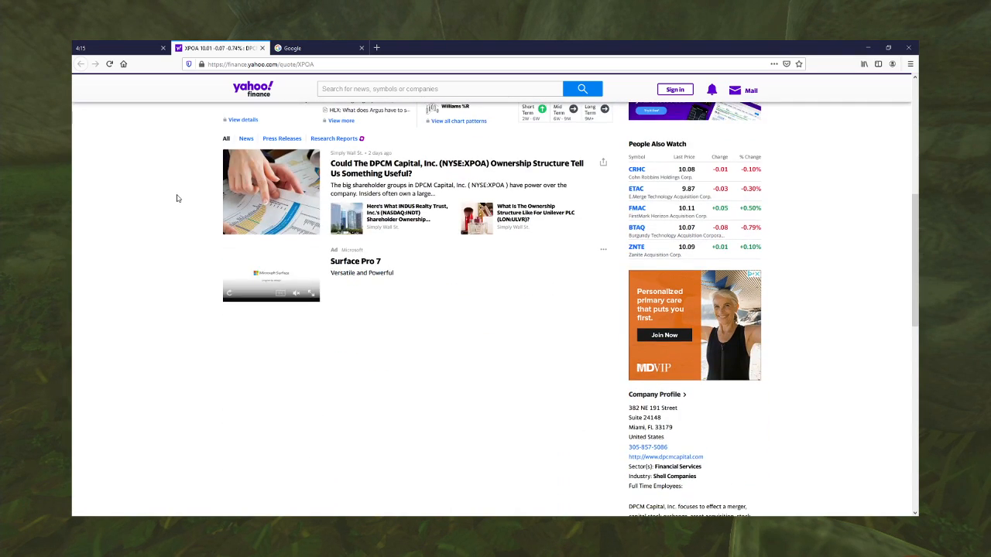
scroll(down, 3)
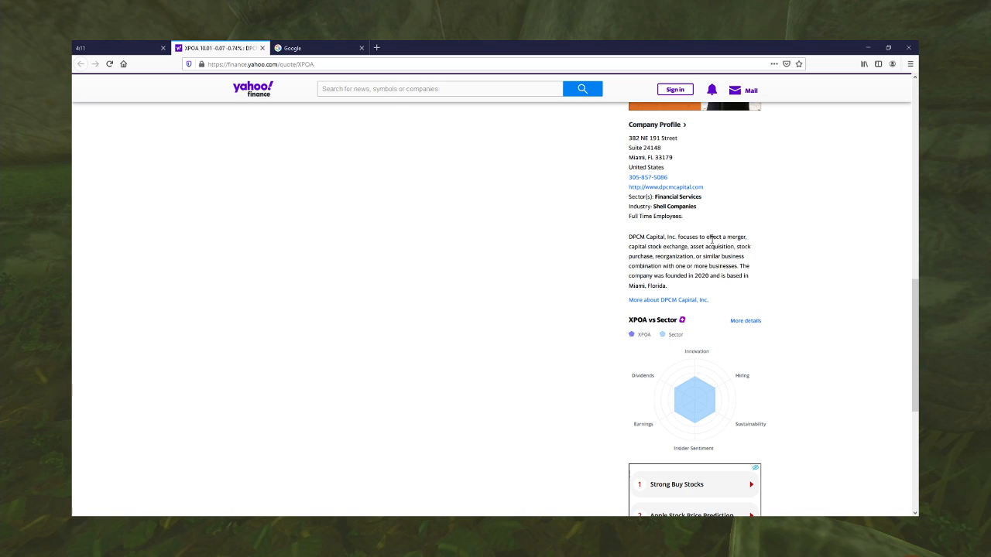
scroll(up, 3)
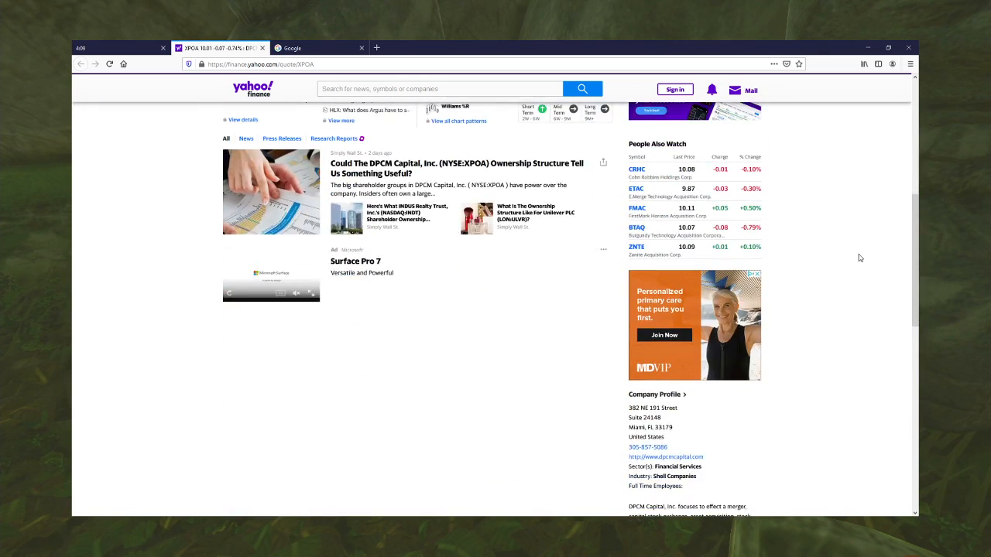
scroll(down, 3)
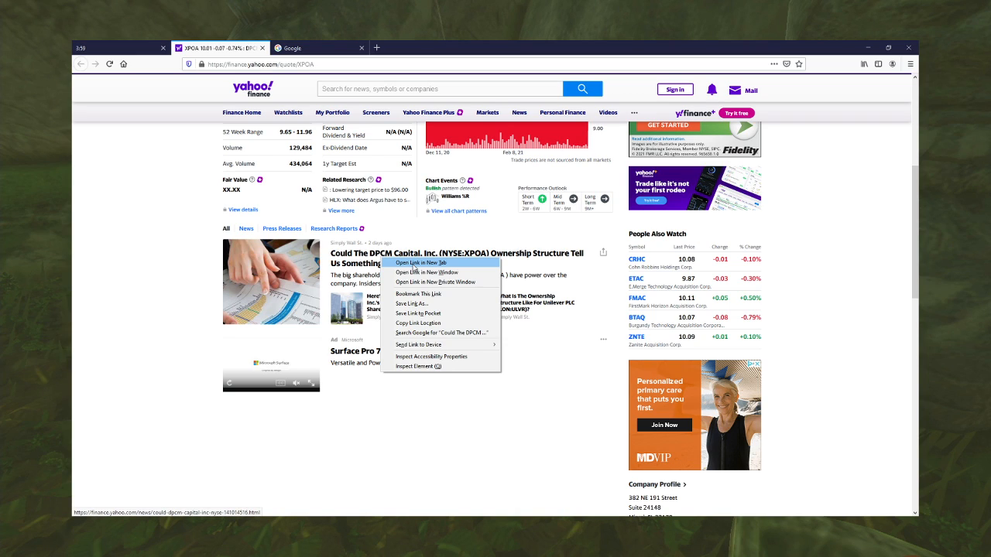
Open the ownership-structure article in a new tab and scroll to its institutional ownership section
click(421, 264)
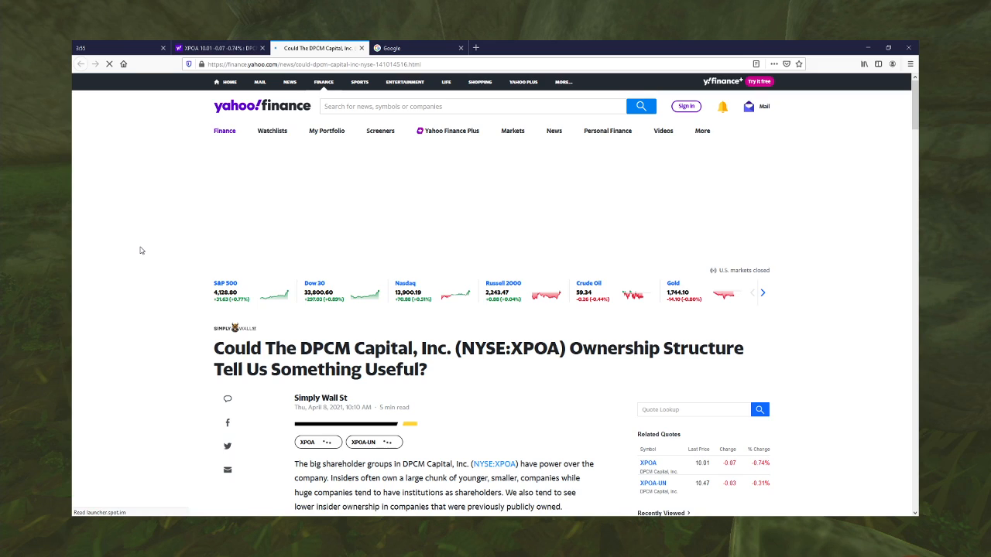
scroll(down, 3)
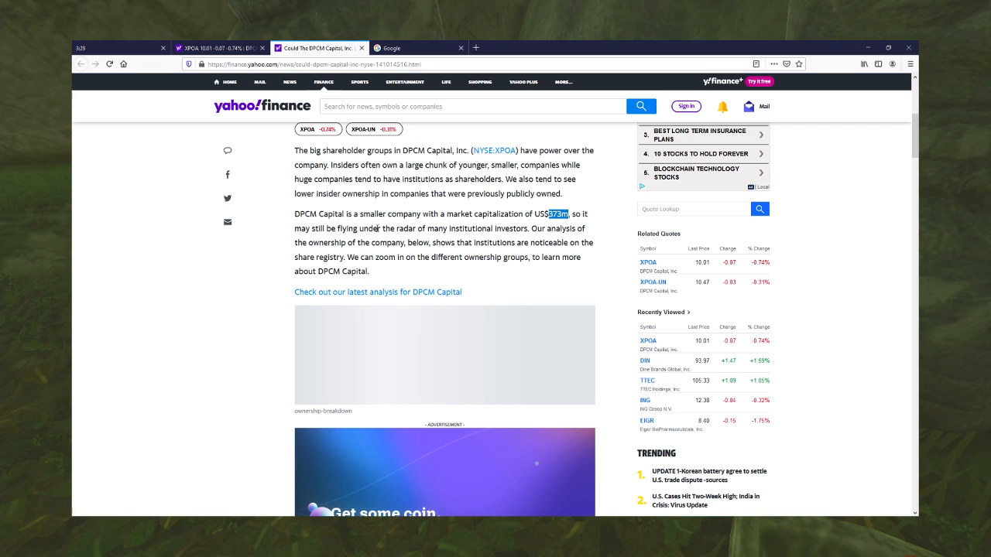
scroll(down, 3)
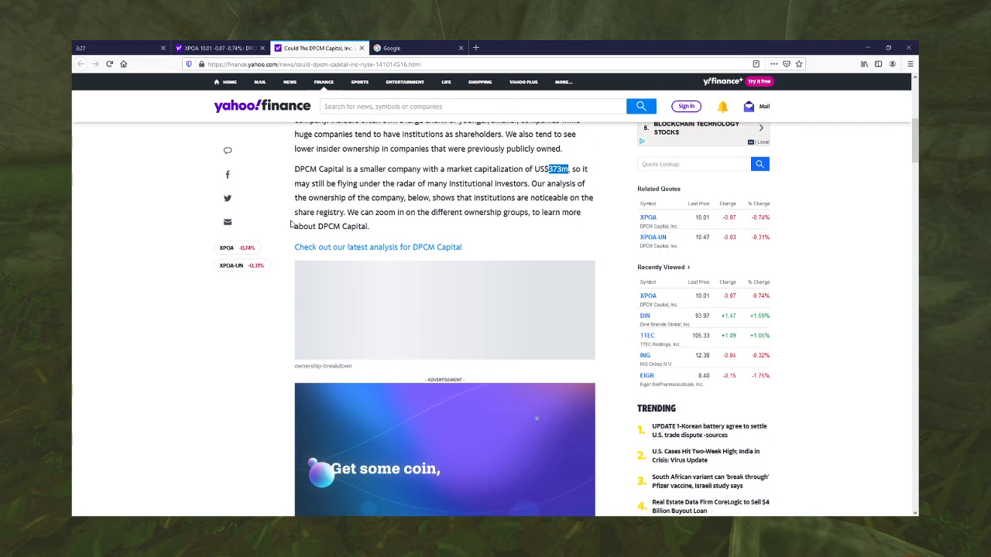
scroll(down, 3)
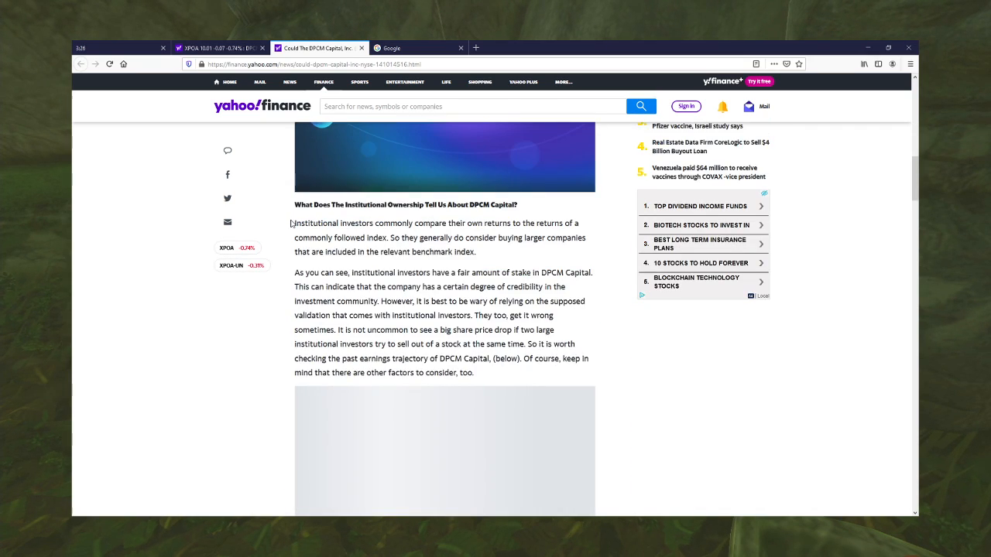
scroll(down, 3)
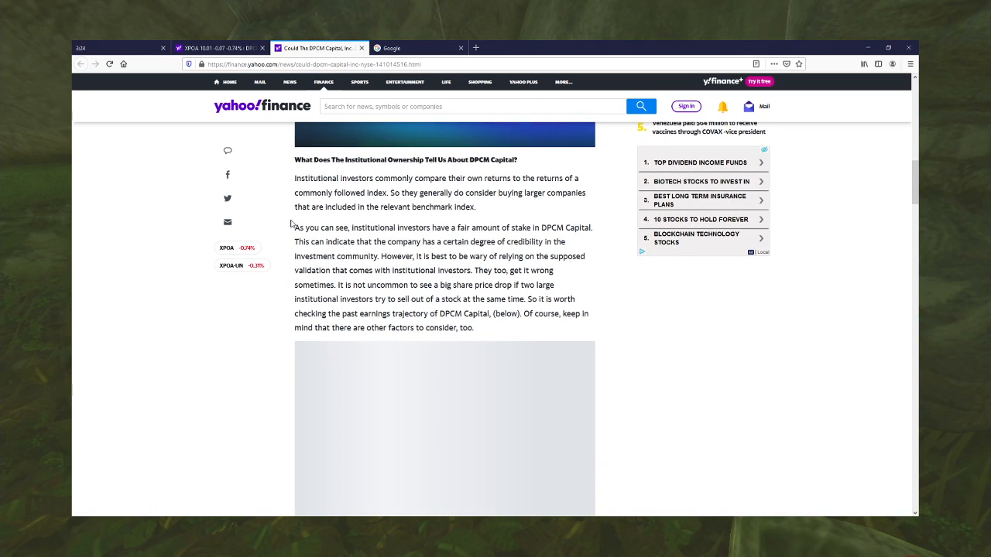
mouse_move(325, 226)
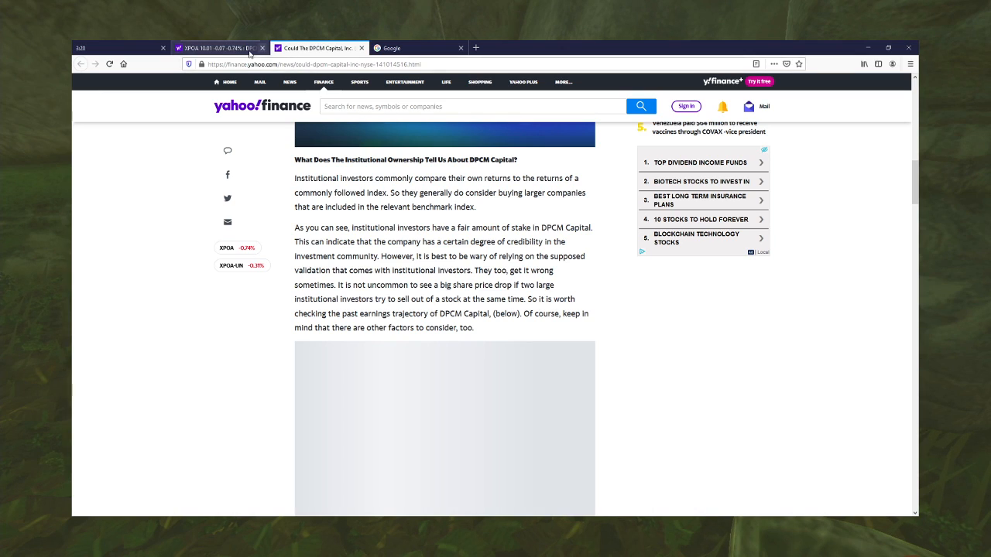
Return to the XPOA quote tab, show the Holders page and select the 29.13% institutional figure
click(220, 46)
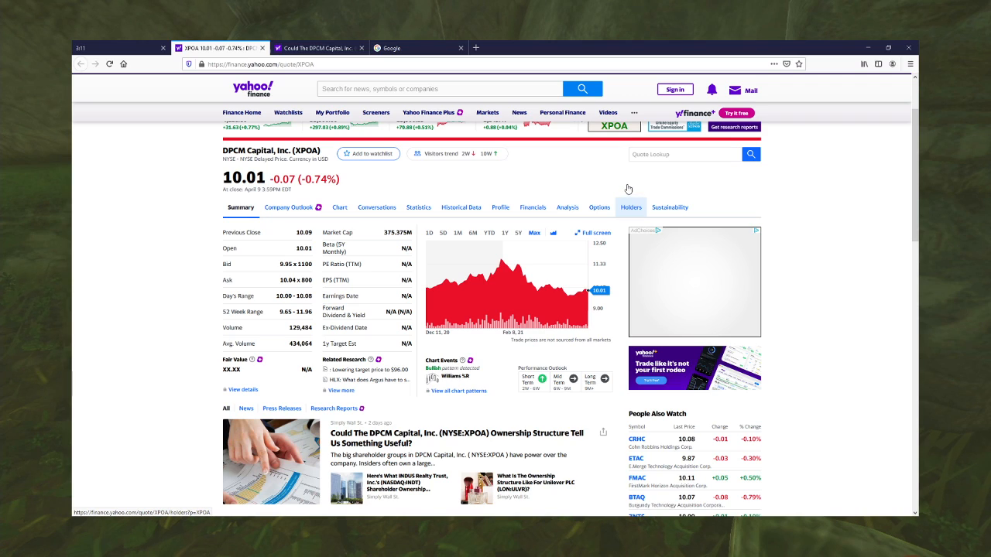
click(630, 207)
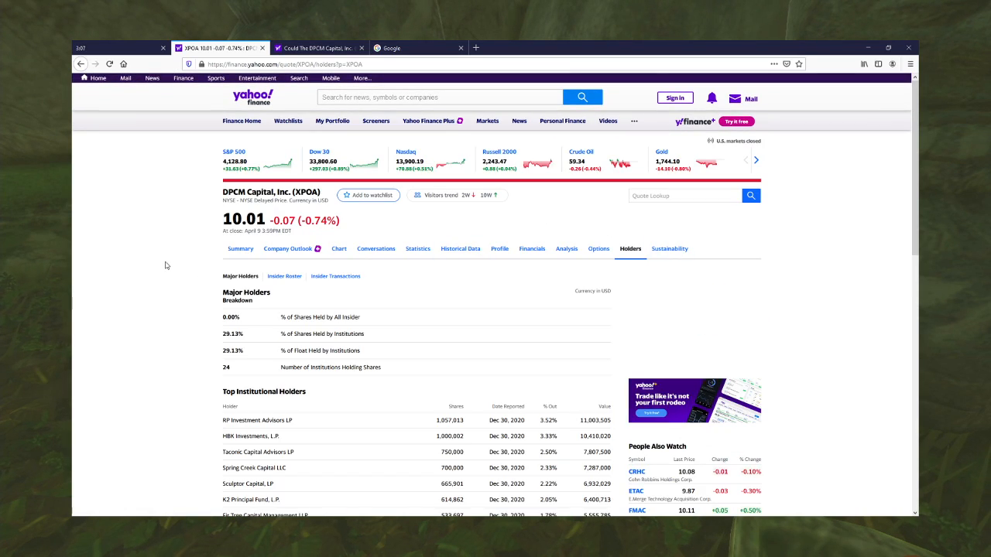
scroll(down, 3)
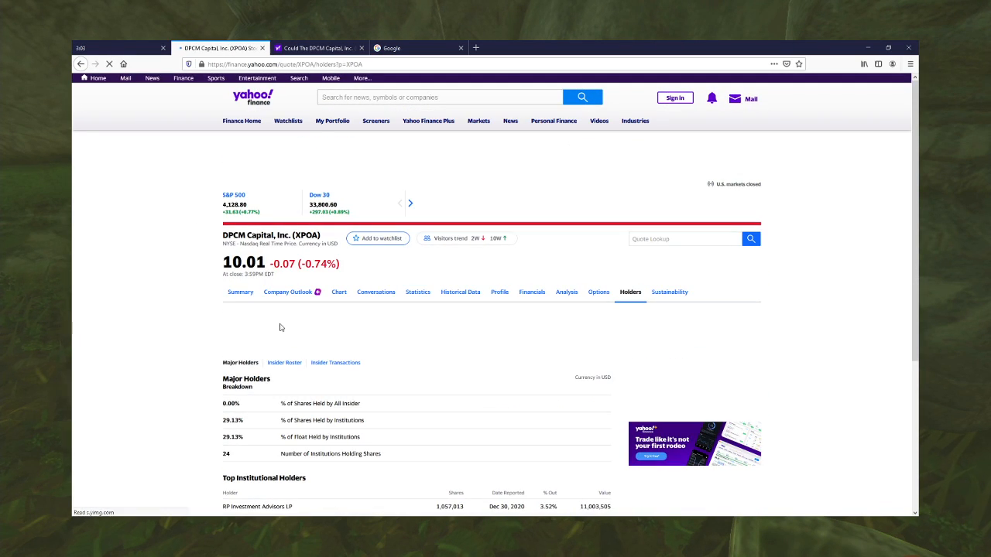
scroll(down, 3)
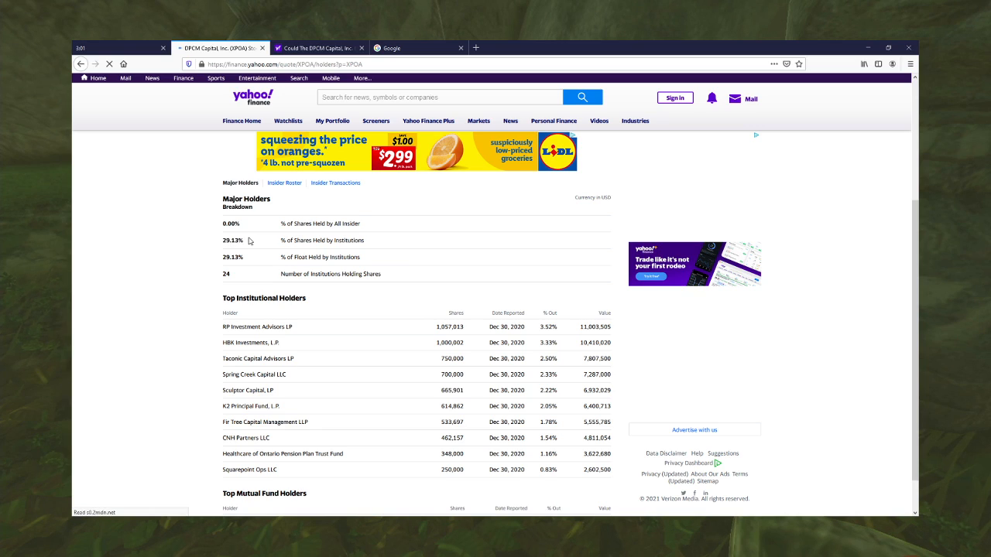
double_click(232, 240)
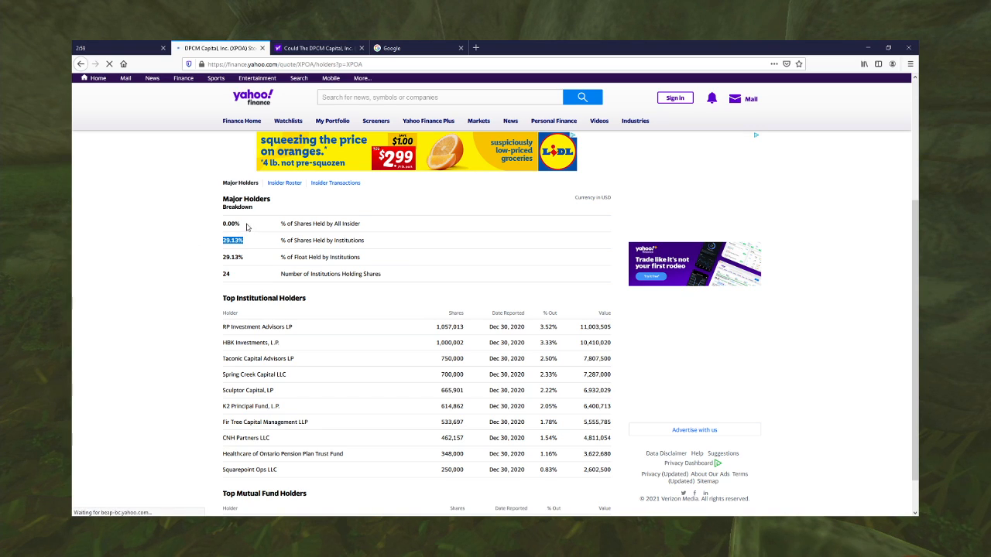
scroll(down, 3)
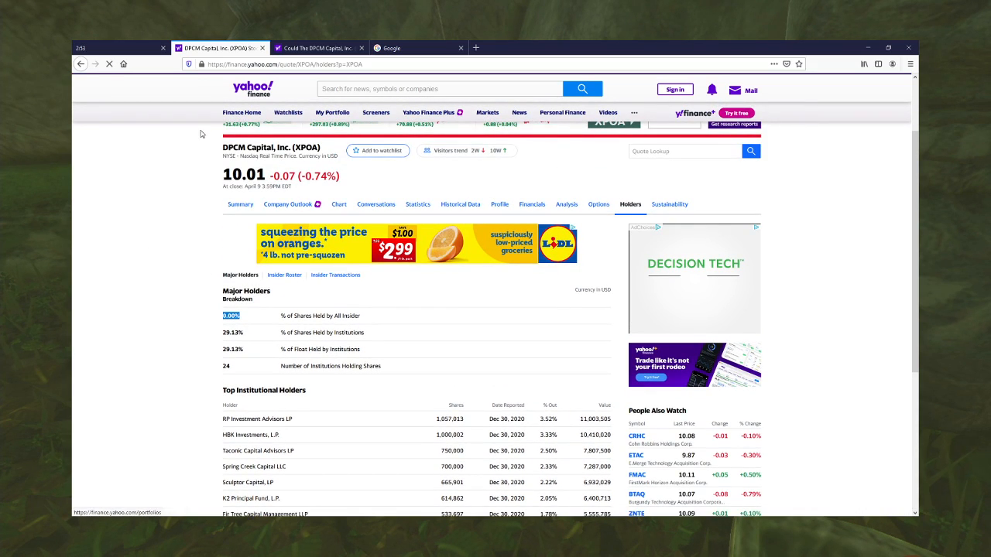
Switch back to the ownership article and read its insider, general public and private company sections
click(318, 47)
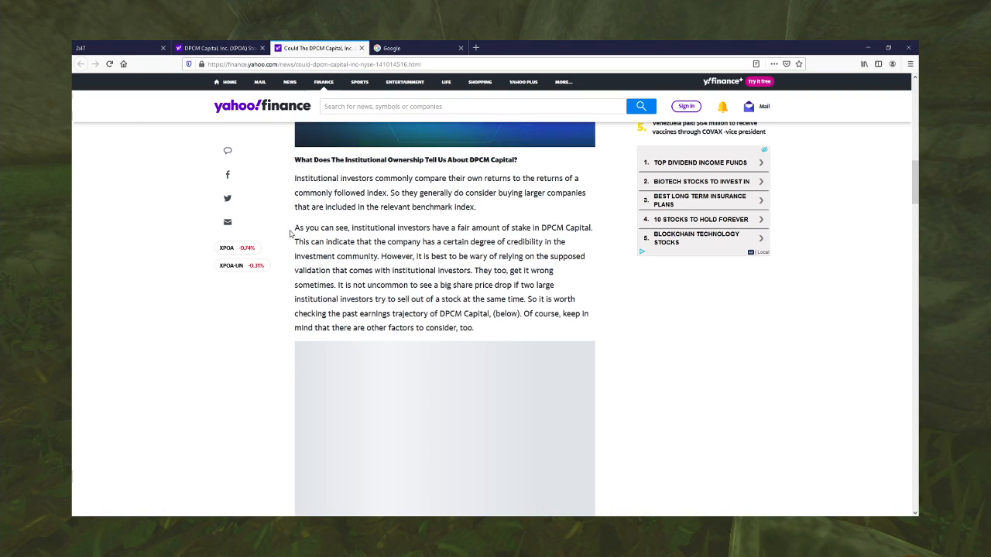
scroll(down, 3)
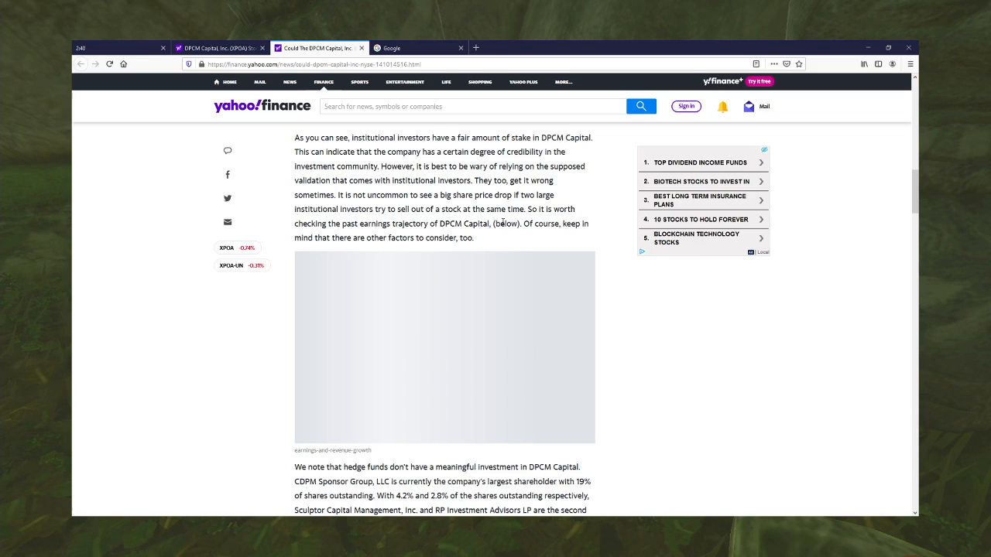
scroll(down, 3)
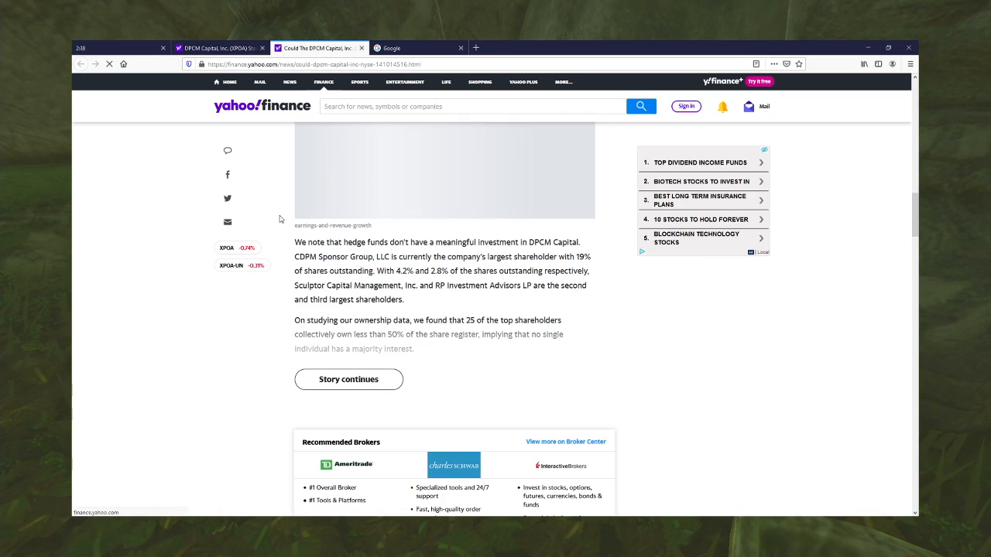
scroll(down, 3)
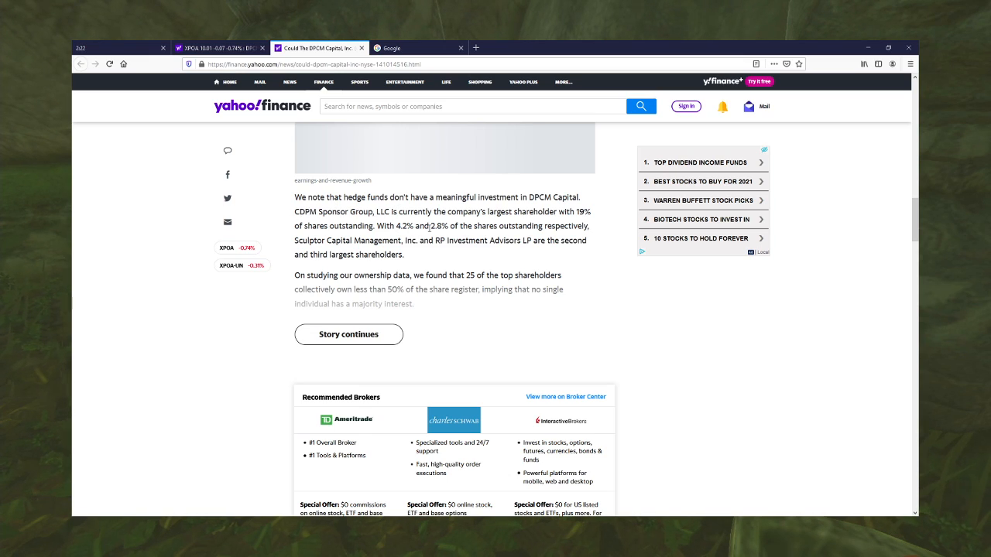
scroll(down, 3)
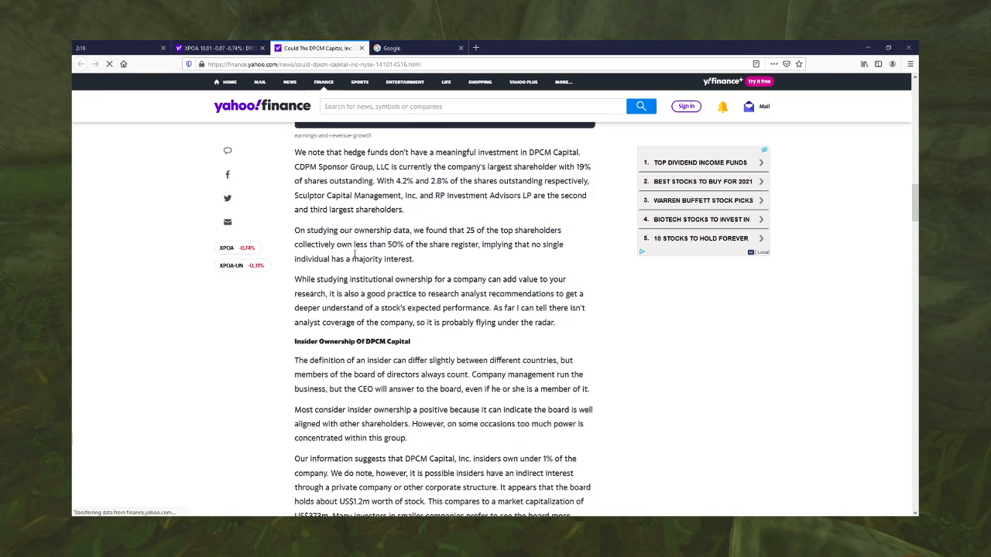
scroll(down, 3)
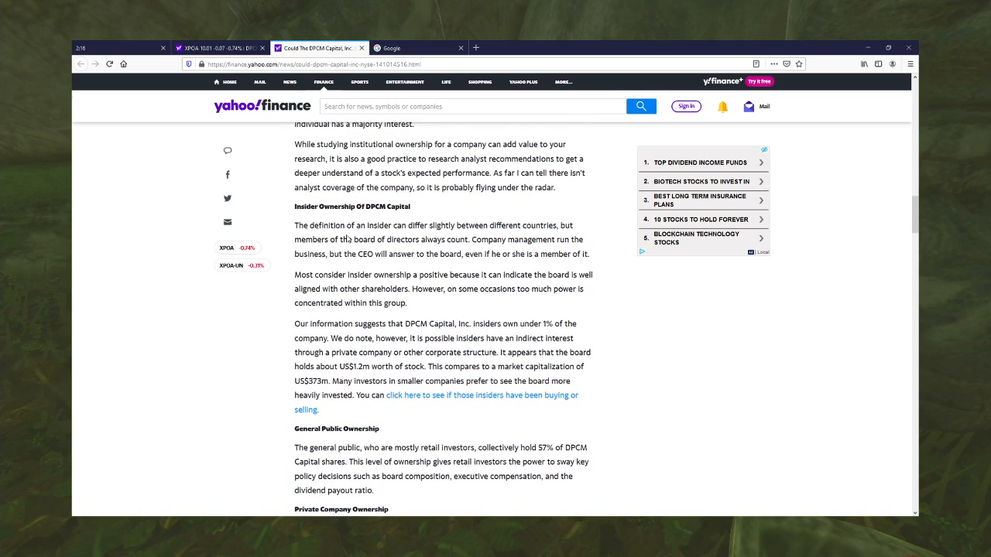
scroll(down, 3)
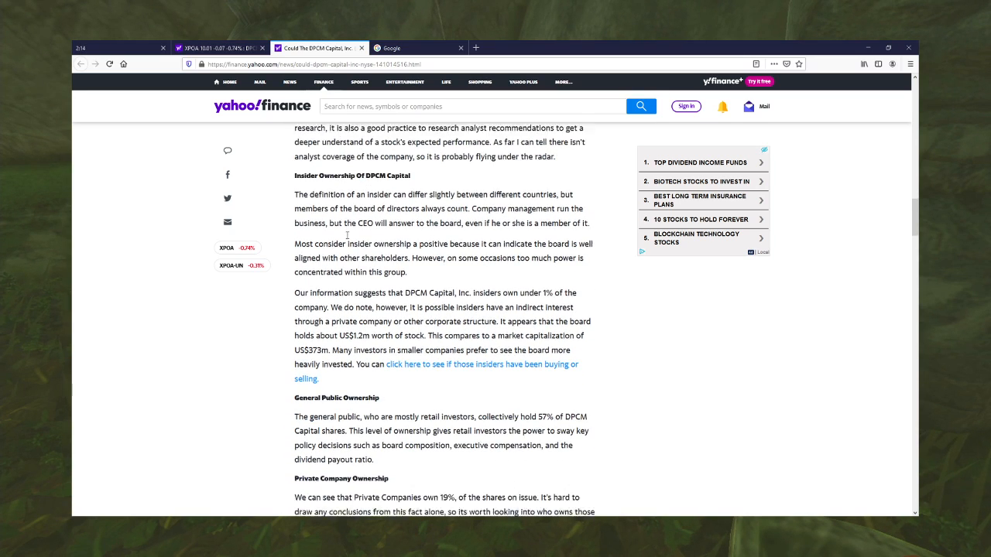
scroll(down, 3)
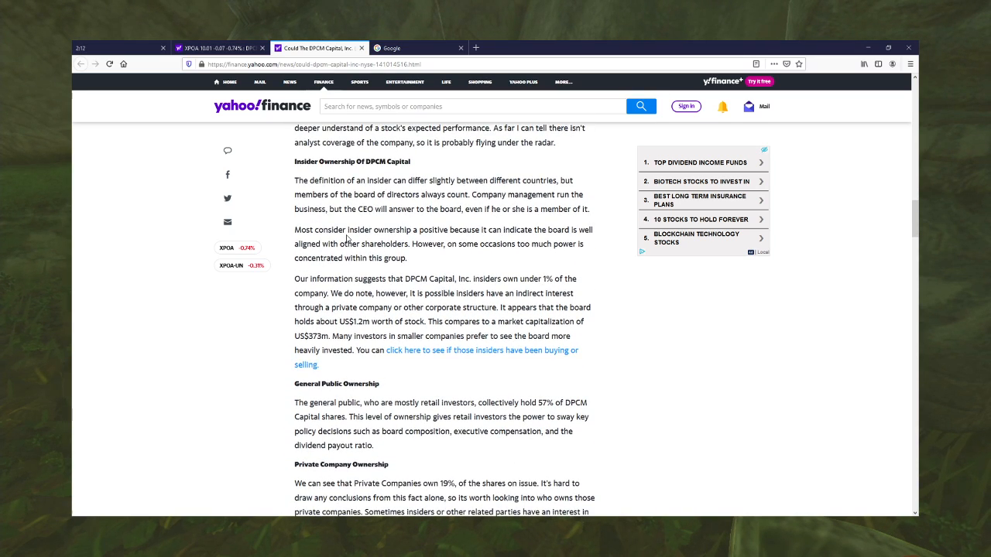
scroll(down, 3)
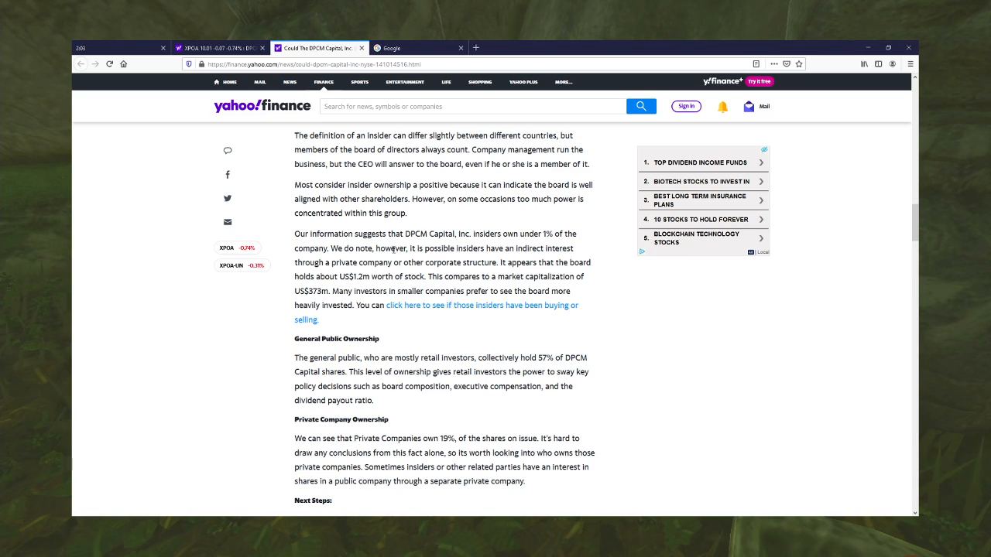
scroll(down, 3)
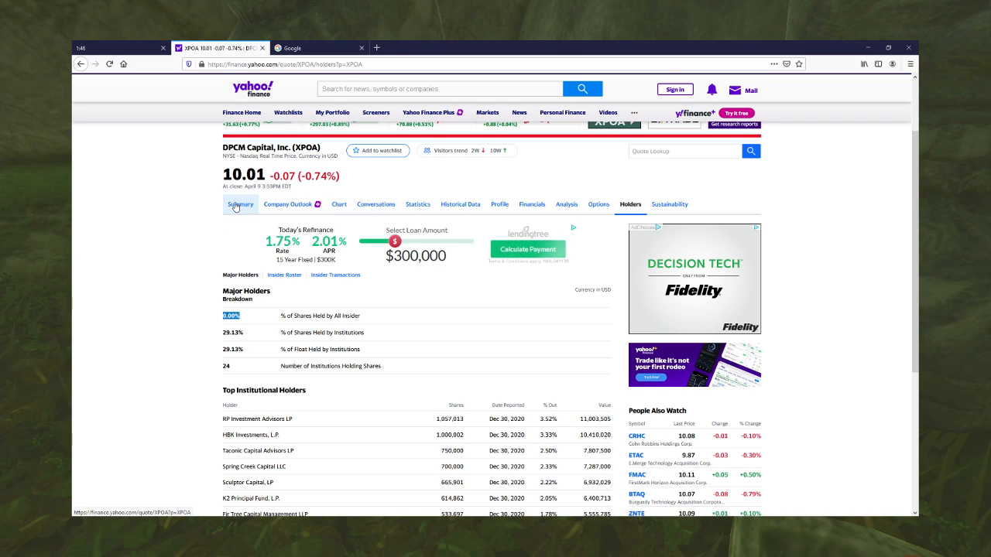
Leave the Holders page for XPOA's Summary overview with key statistics and chart
scroll(down, 3)
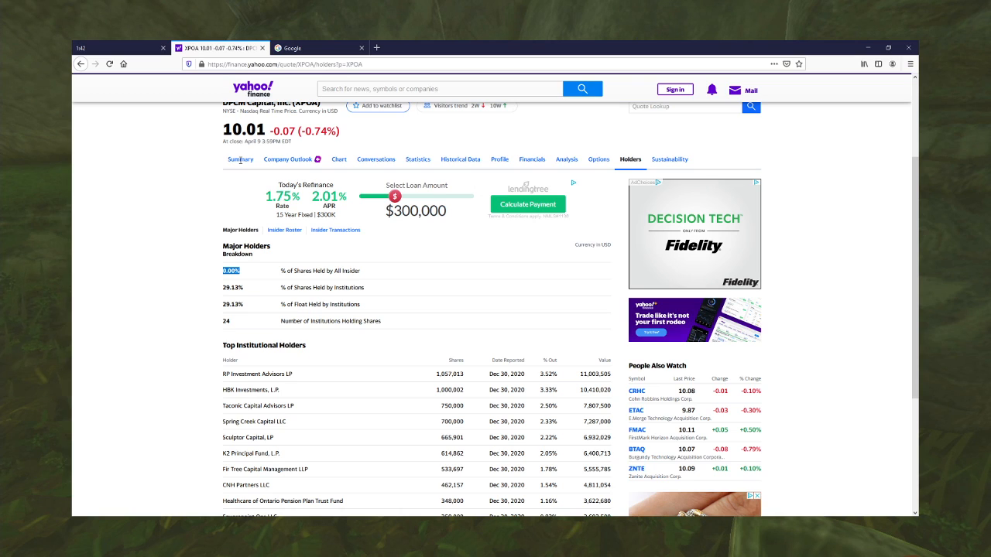
click(241, 160)
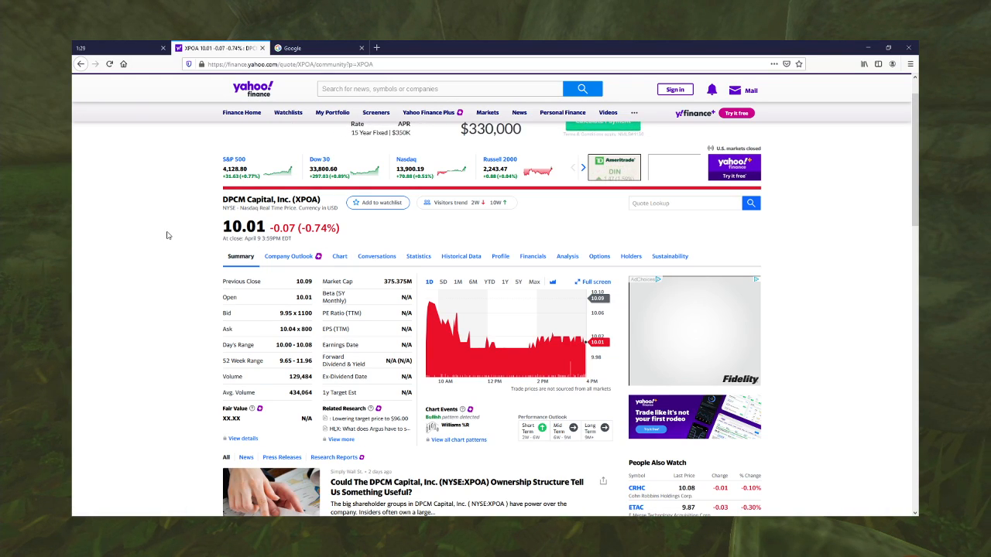
Show XPOA's Conversations board and expand the replies under the first comment
click(377, 257)
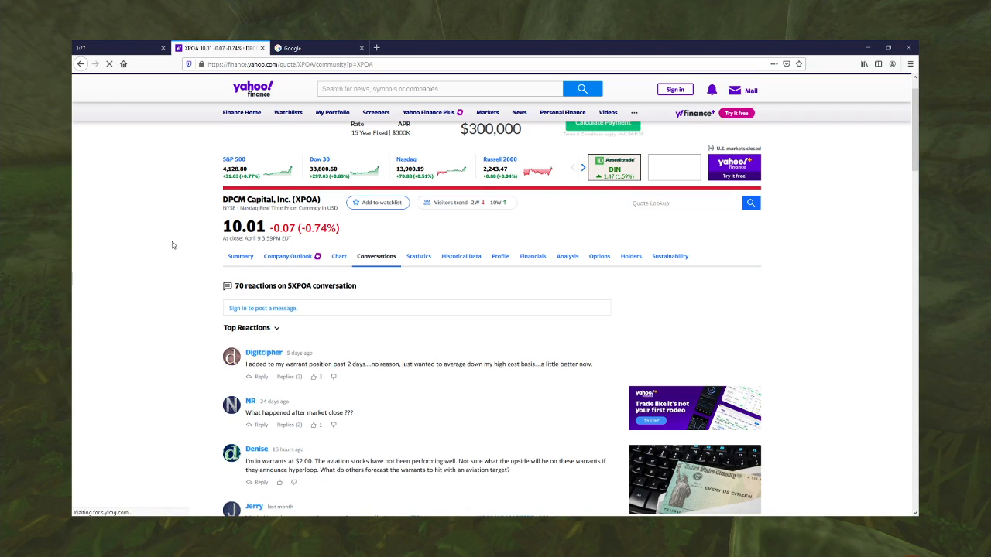
scroll(down, 3)
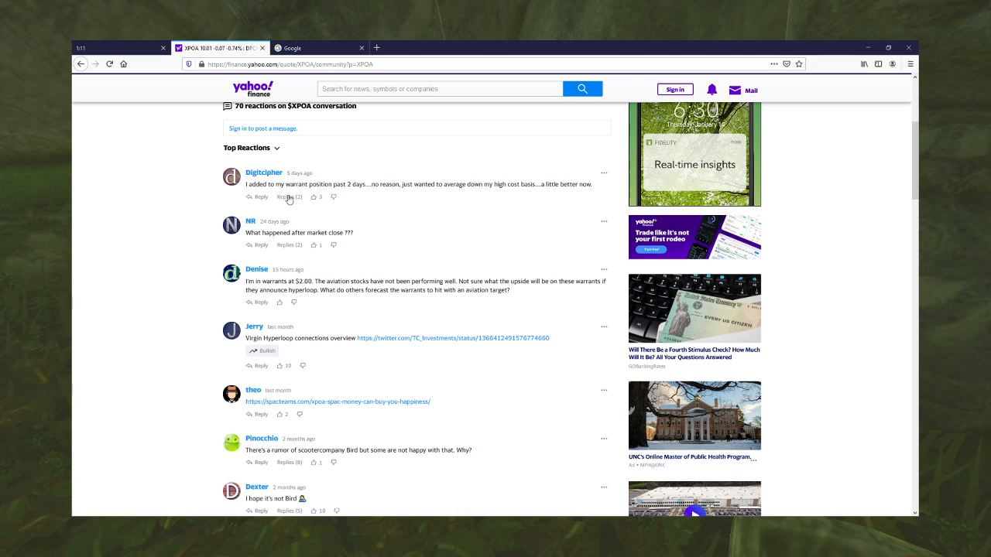
click(288, 196)
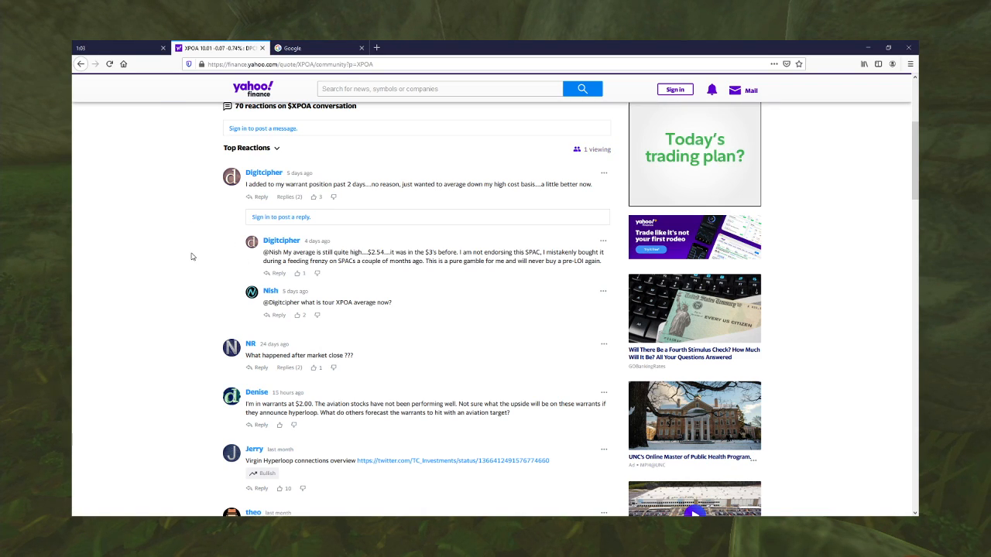
Scroll further down the comments and follow the twitter.com link about Virgin Hyperloop connections
scroll(down, 3)
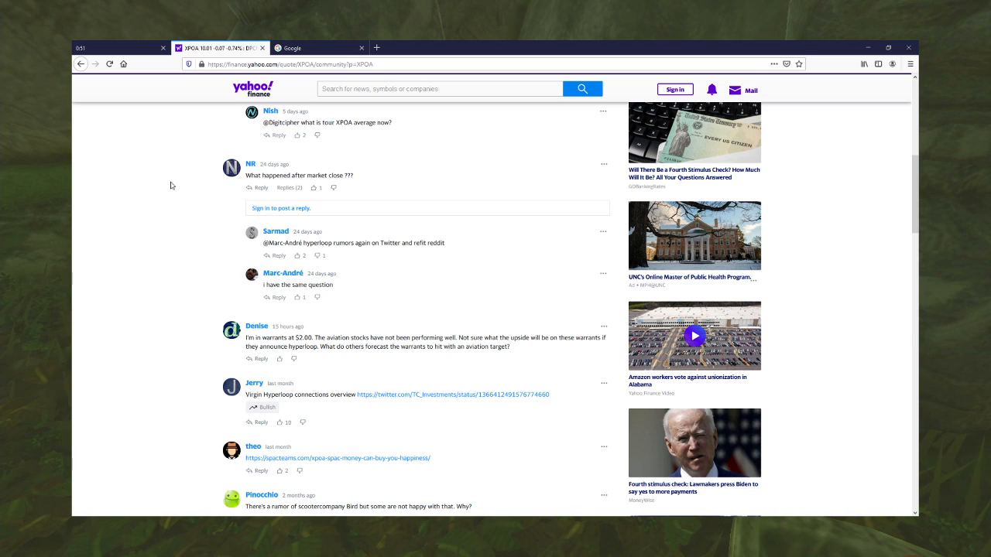
scroll(down, 3)
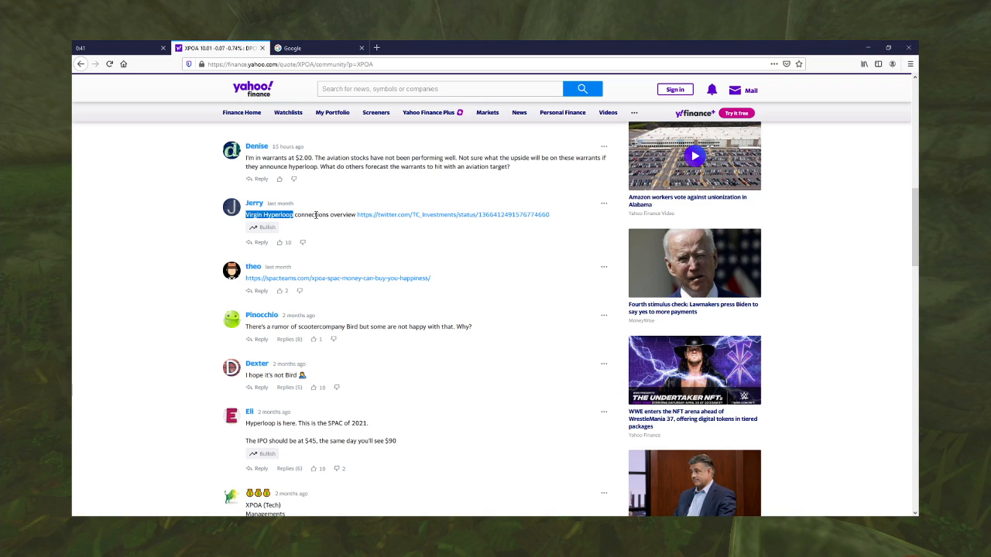
click(452, 213)
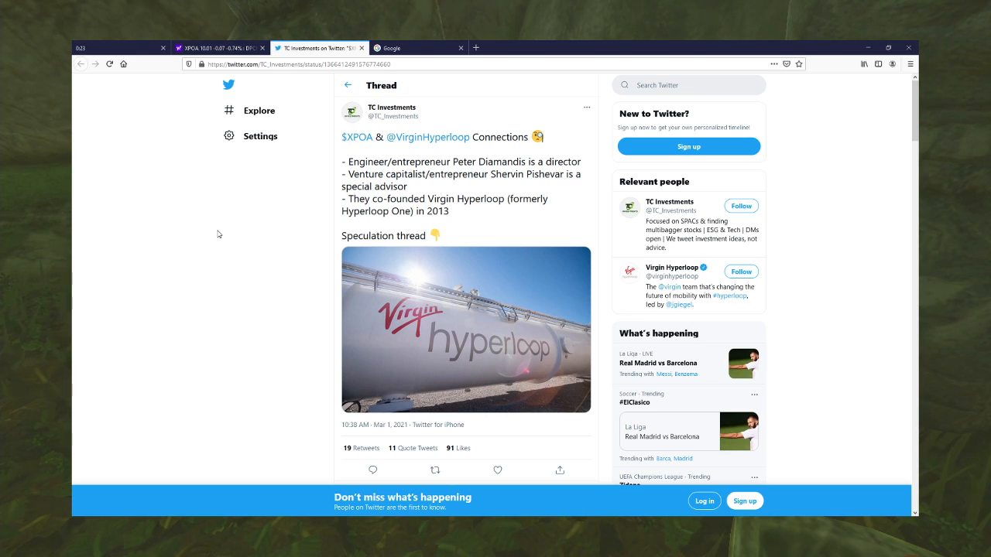
mouse_move(211, 233)
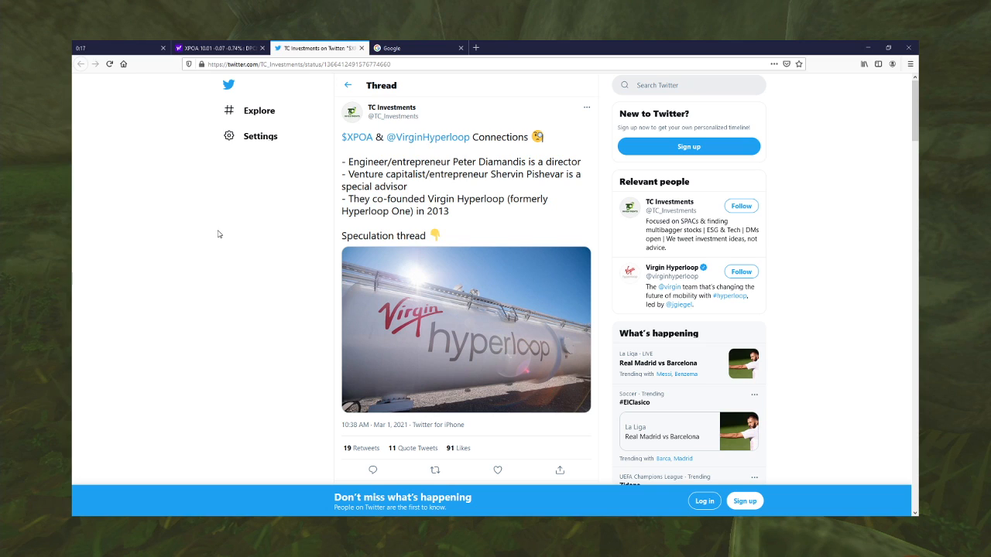
mouse_move(210, 226)
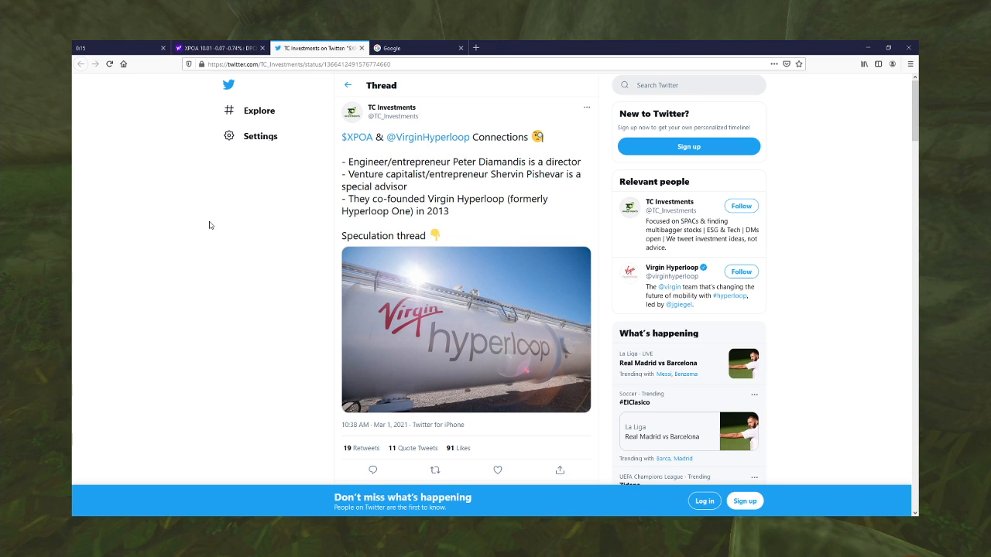
Scroll down the Twitter thread on XPOA's Virgin Hyperloop connections
scroll(down, 3)
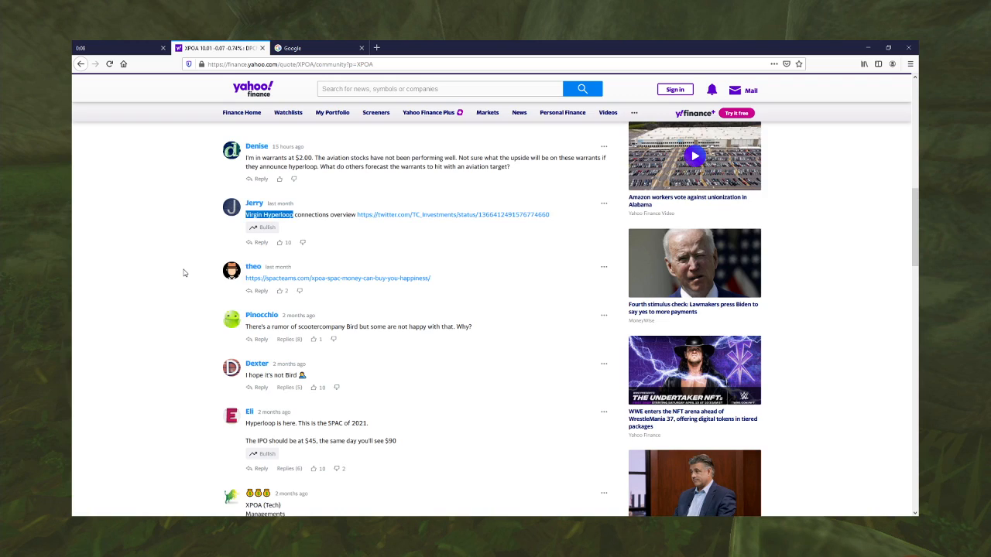
Expand the replies under the 'I hope it's not Bird' comment and read through them
scroll(down, 3)
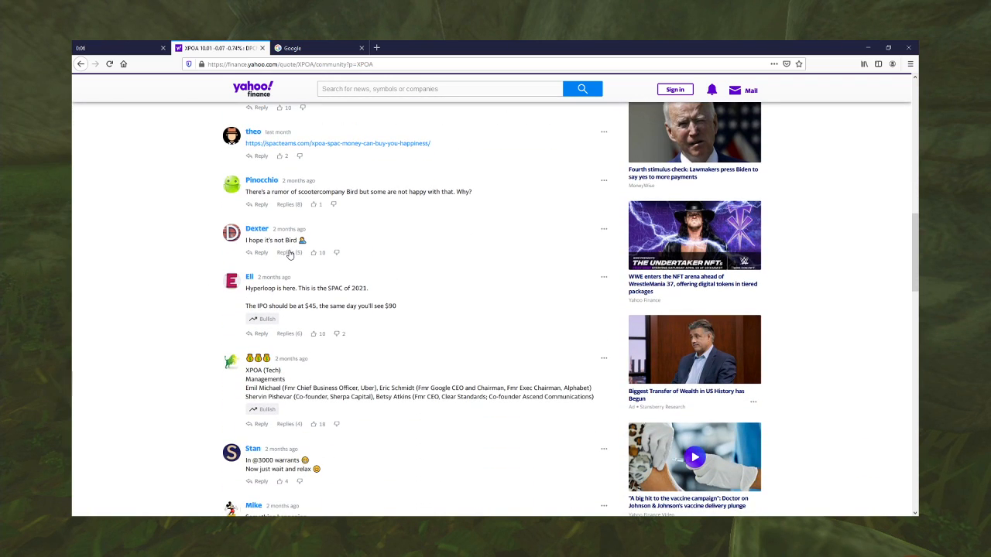
click(288, 252)
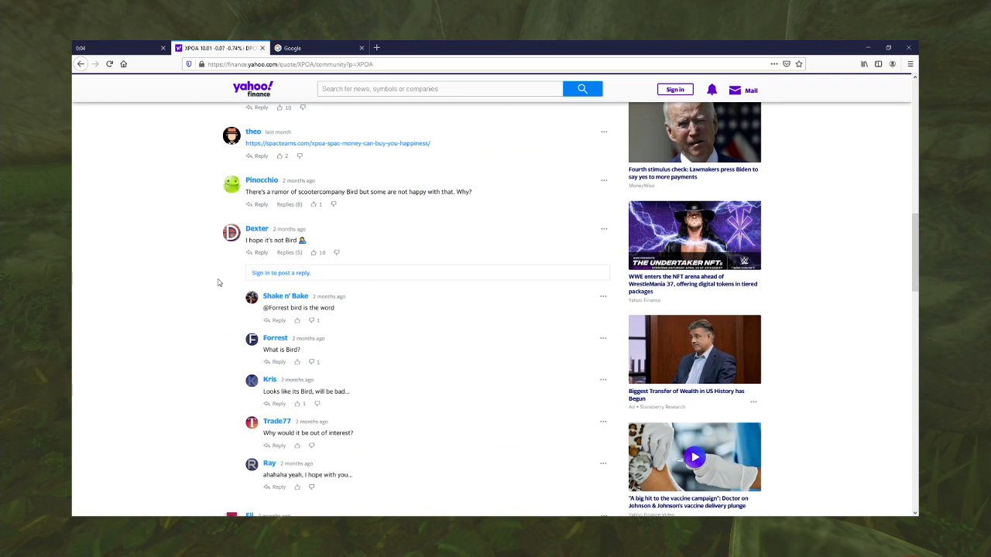
scroll(down, 3)
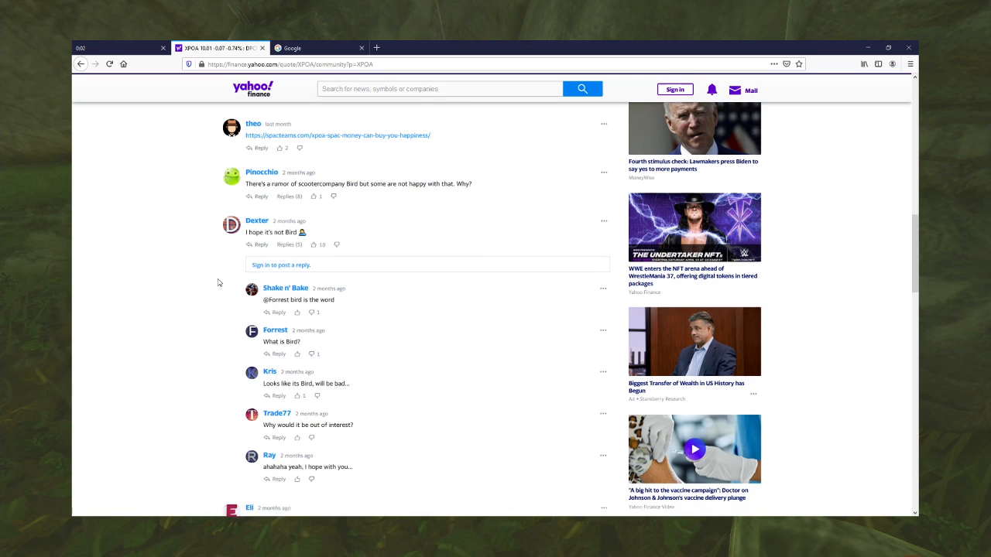
scroll(down, 3)
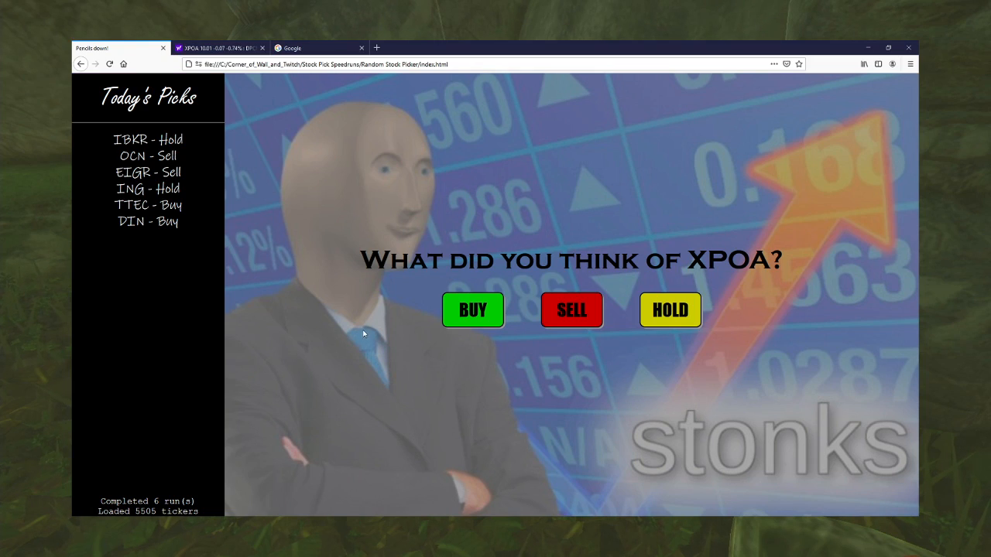
mouse_move(356, 332)
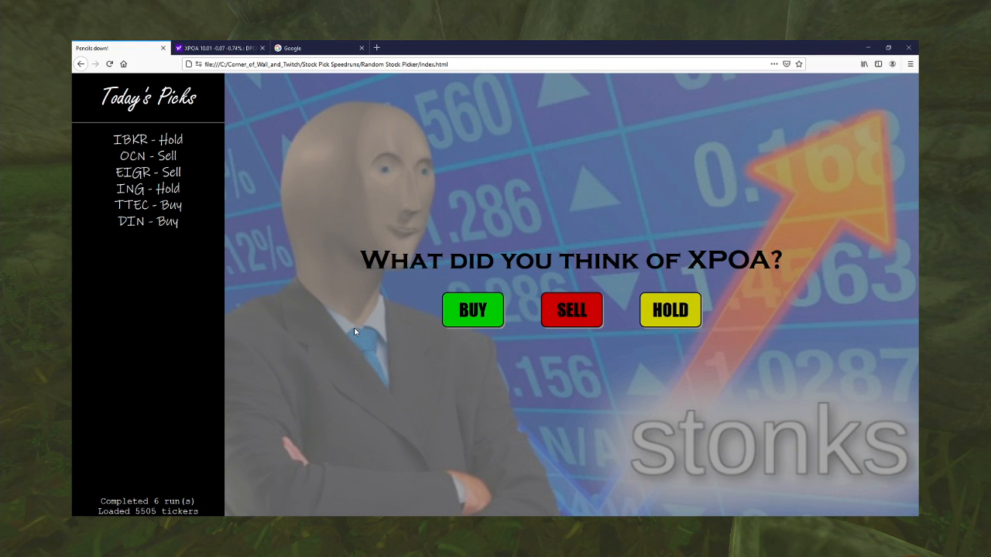
mouse_move(360, 292)
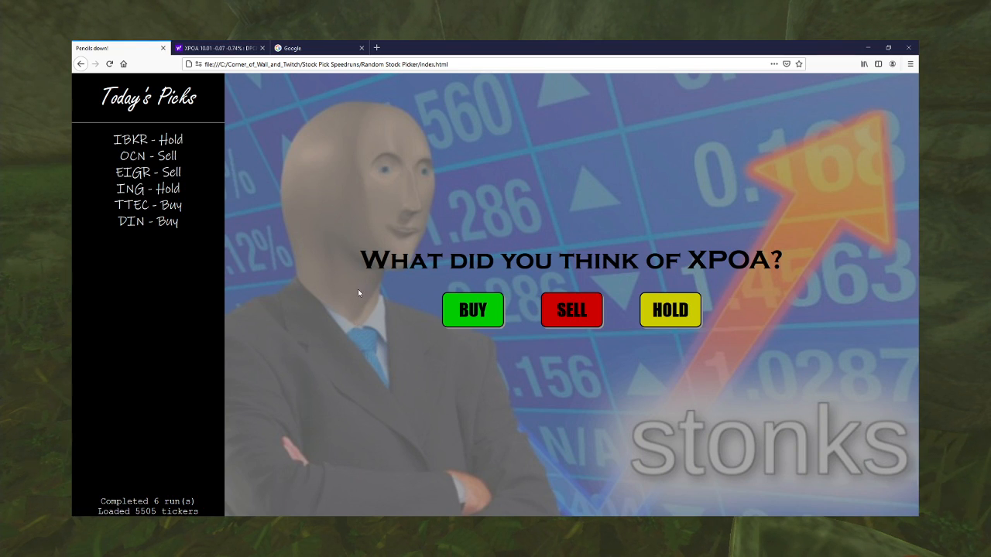
mouse_move(452, 281)
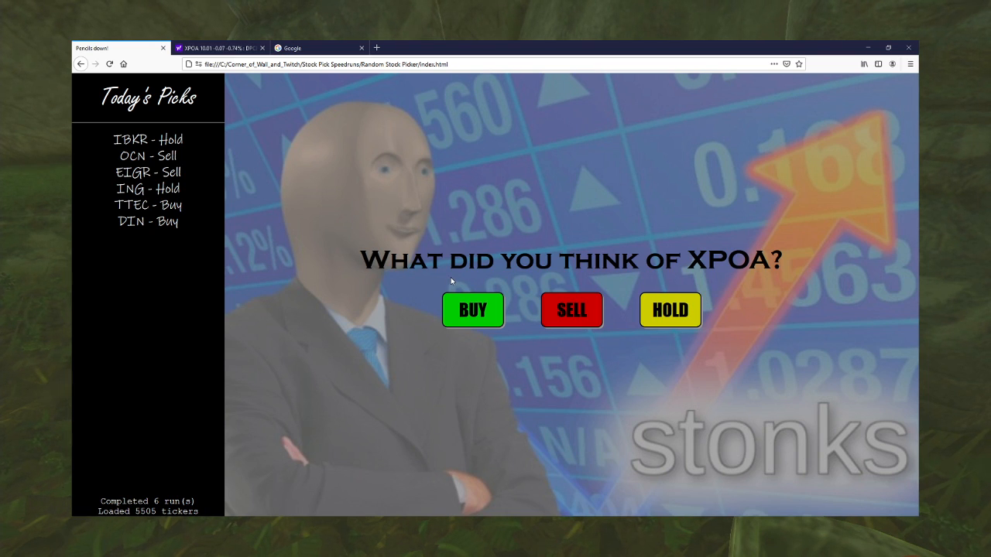
mouse_move(422, 282)
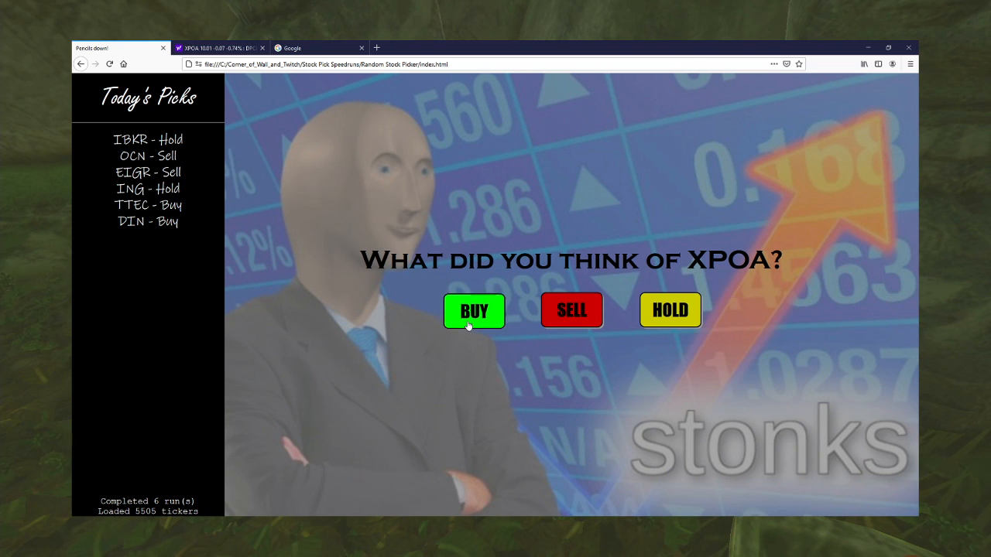
Mark XPOA as a Buy in today's picks and close the Yahoo Finance XPOA tab
click(474, 309)
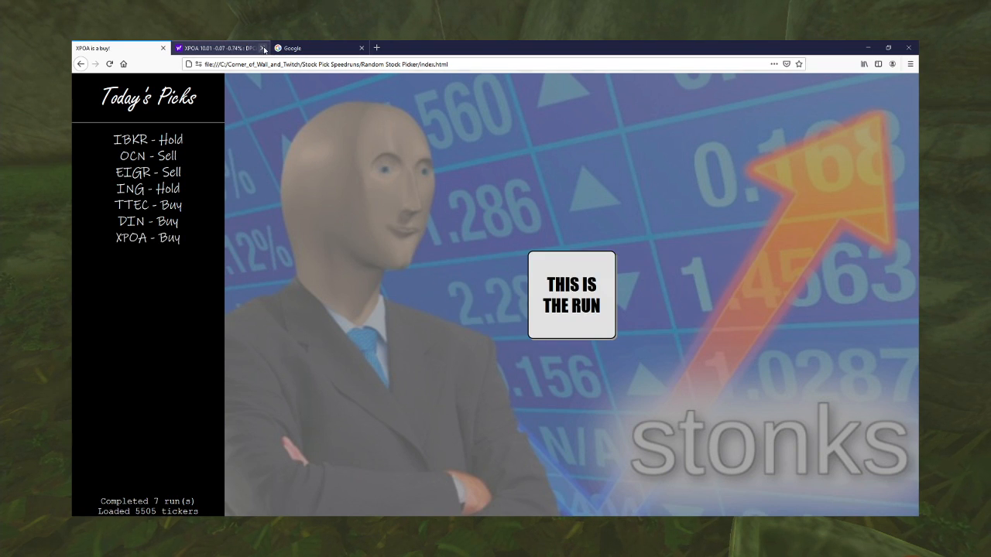
click(264, 48)
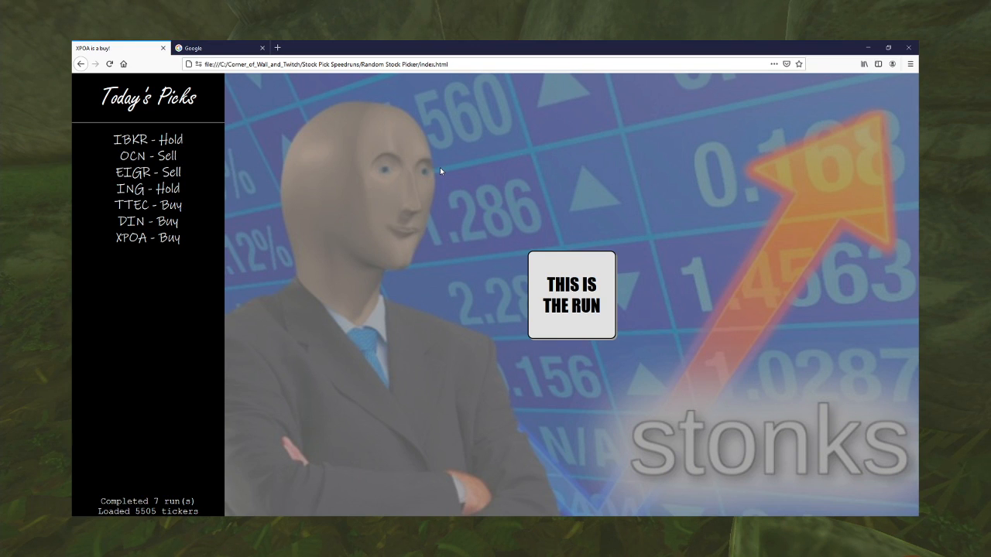
mouse_move(651, 146)
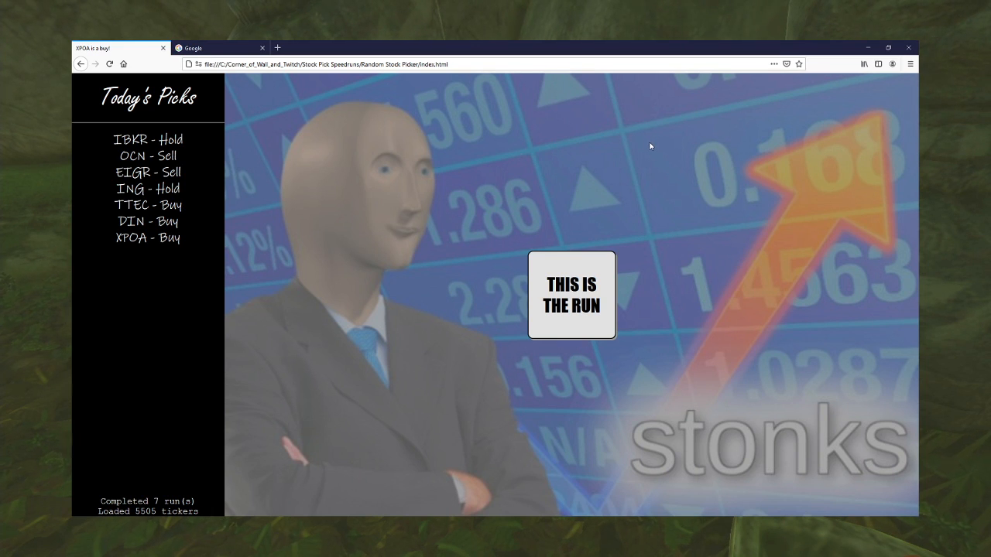